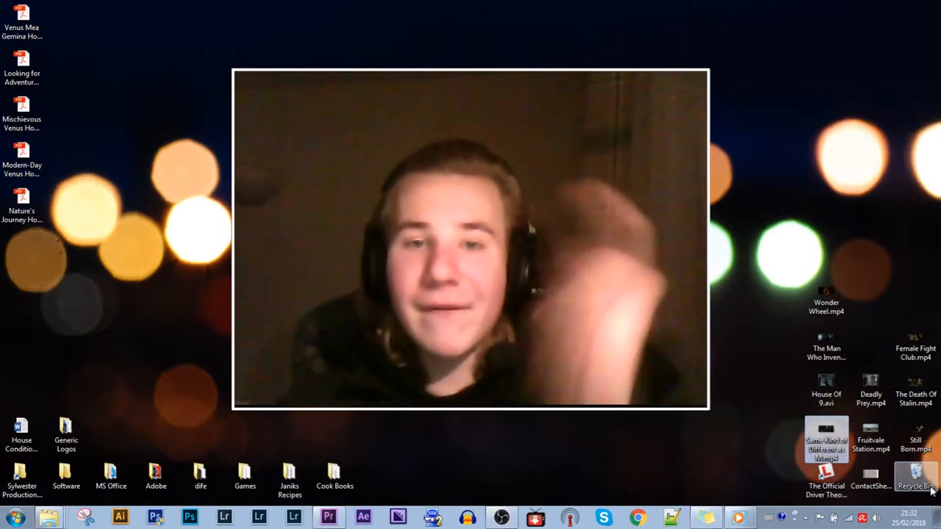
# - Switch to the Premiere Pro audio-improvement project from the Windows taskbar
pyautogui.click(334, 514)
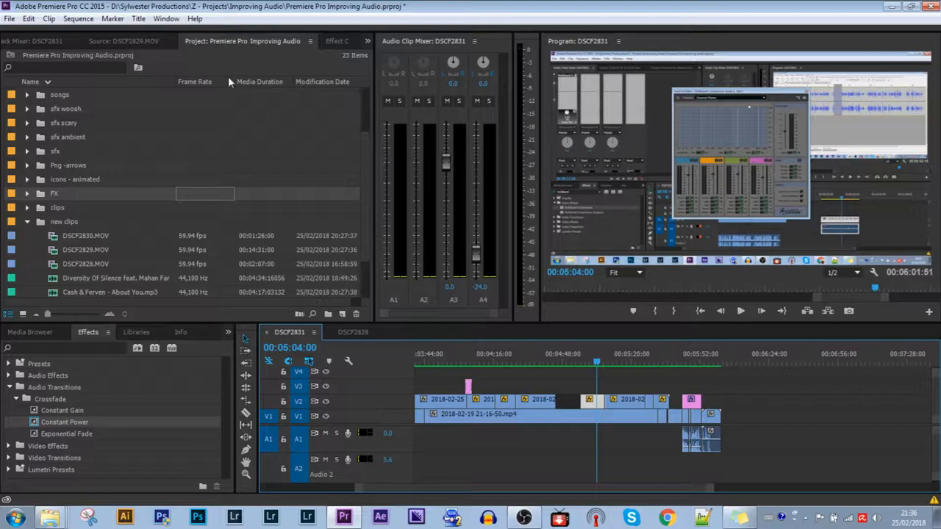
pyautogui.moveTo(649, 366)
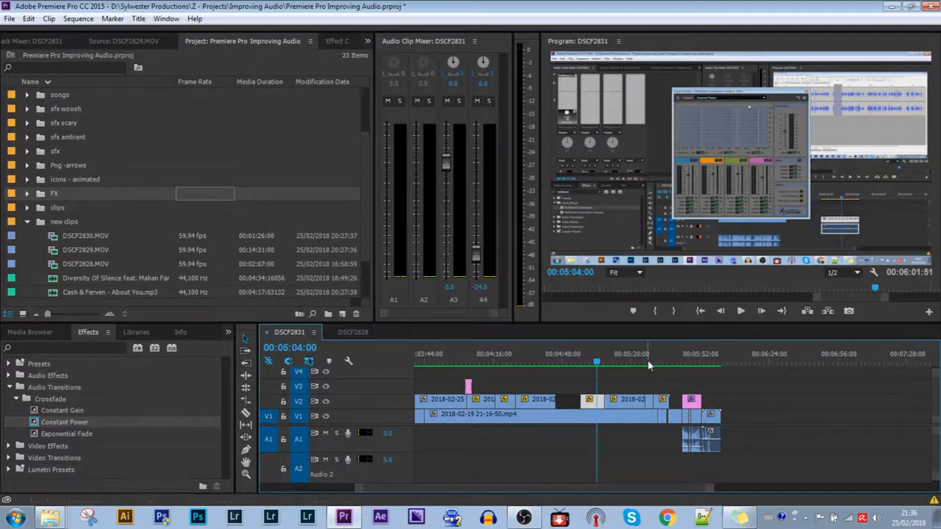
# - Park the playhead at 00:06:16:29, just past the end screen clip
pyautogui.click(647, 362)
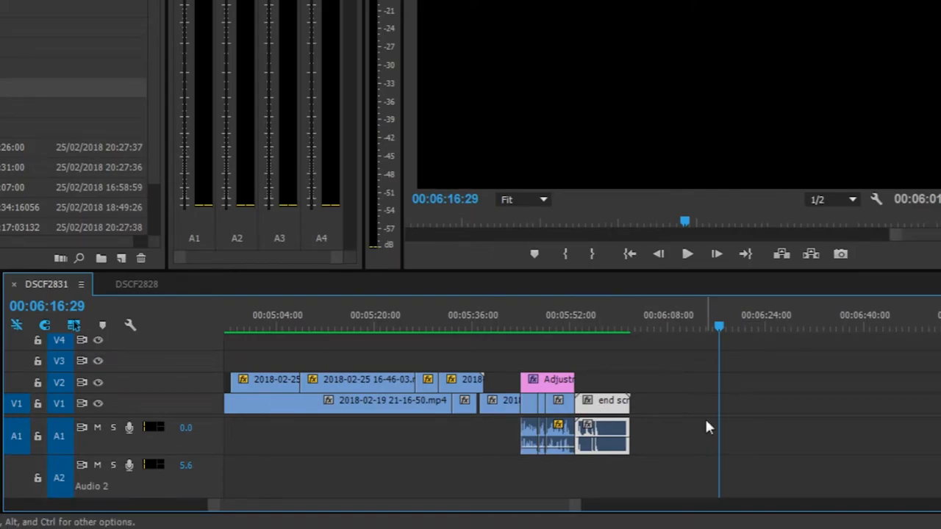
pyautogui.press('ctrl+v')
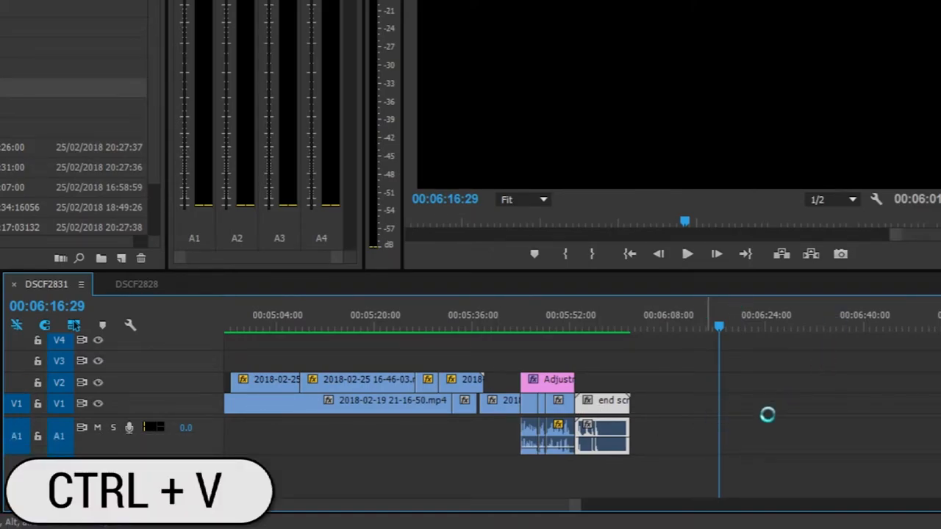
pyautogui.press('ctrl+v')
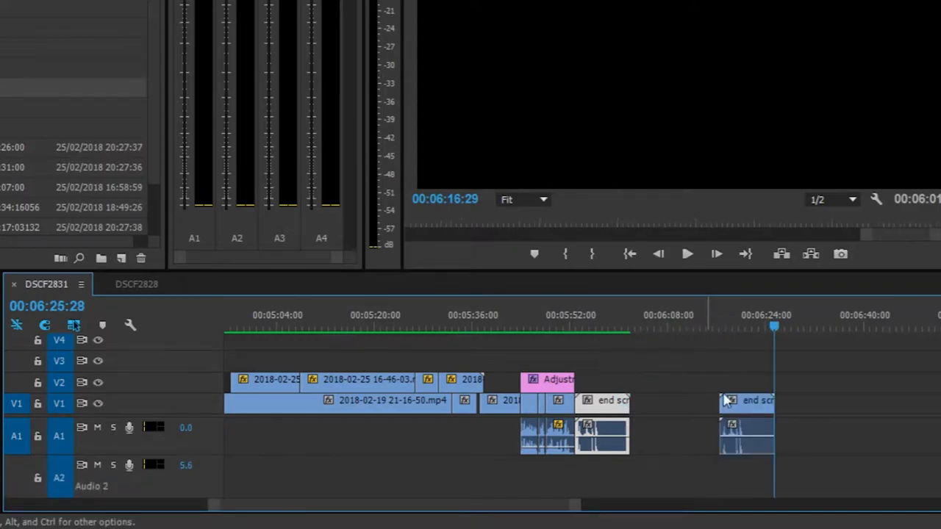
pyautogui.click(744, 327)
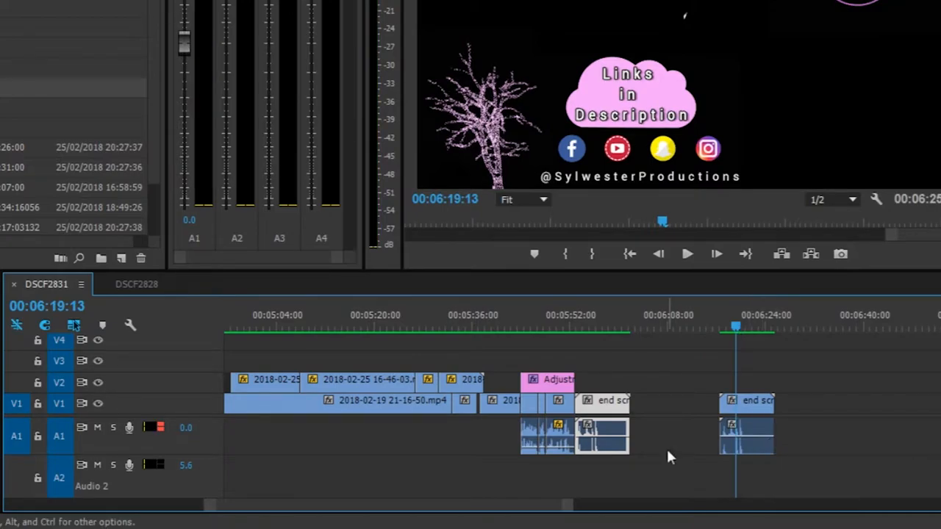
pyautogui.moveTo(614, 408)
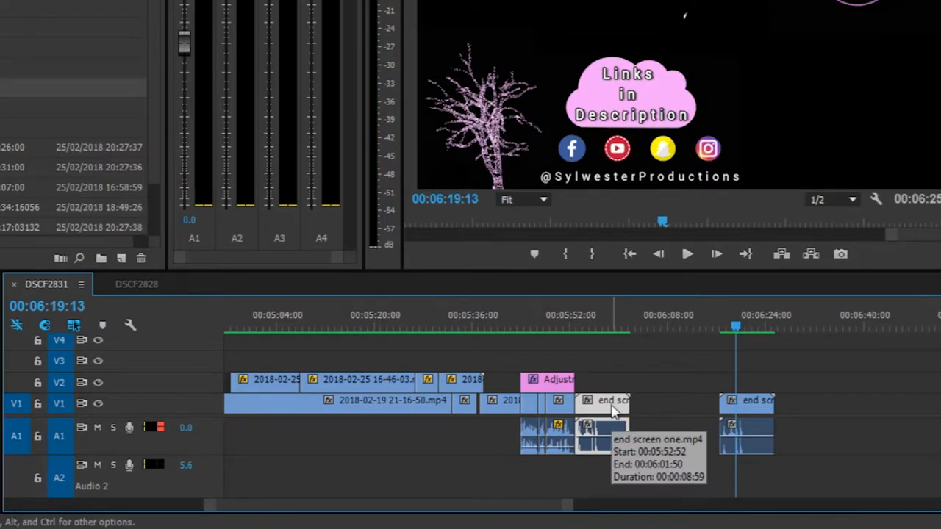
pyautogui.press('ctrl+x')
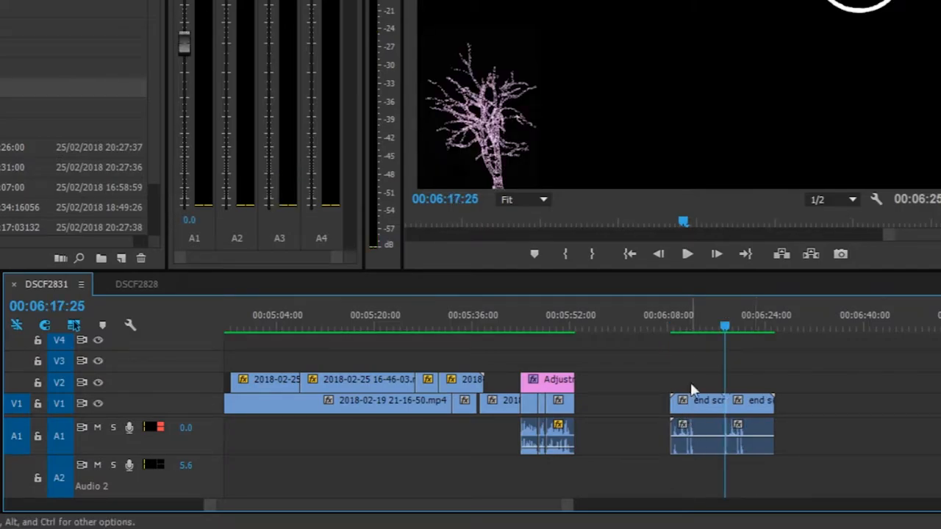
pyautogui.press('ctrl+z')
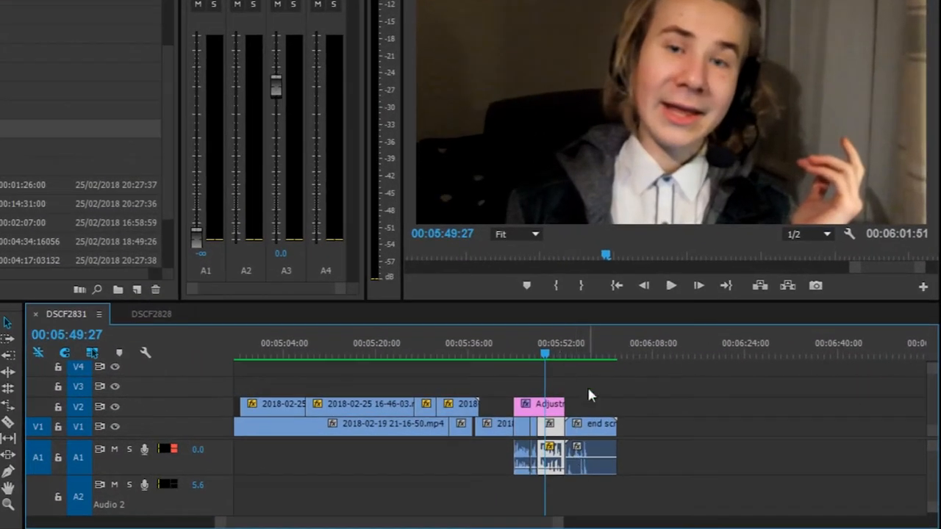
pyautogui.moveTo(560, 422)
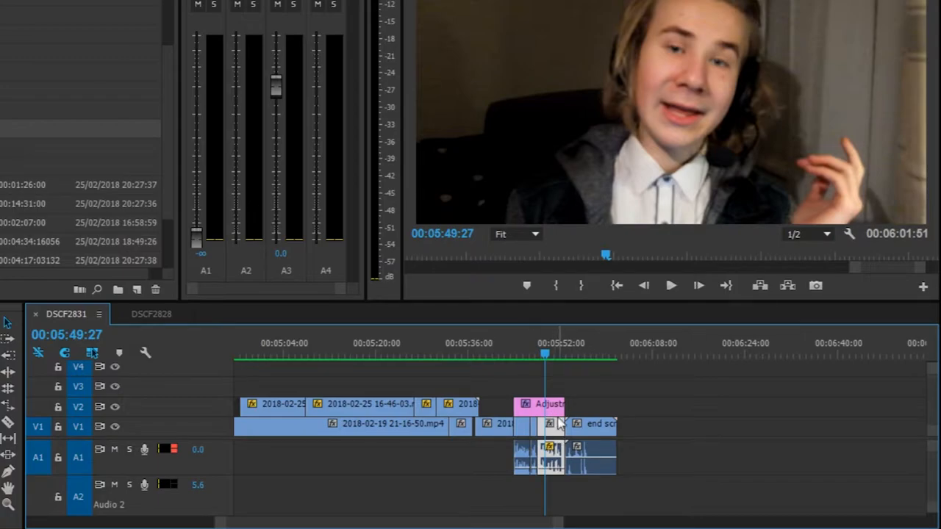
# - Paste a short clip near 00:06:24 and trim its start edge
pyautogui.press('alt')
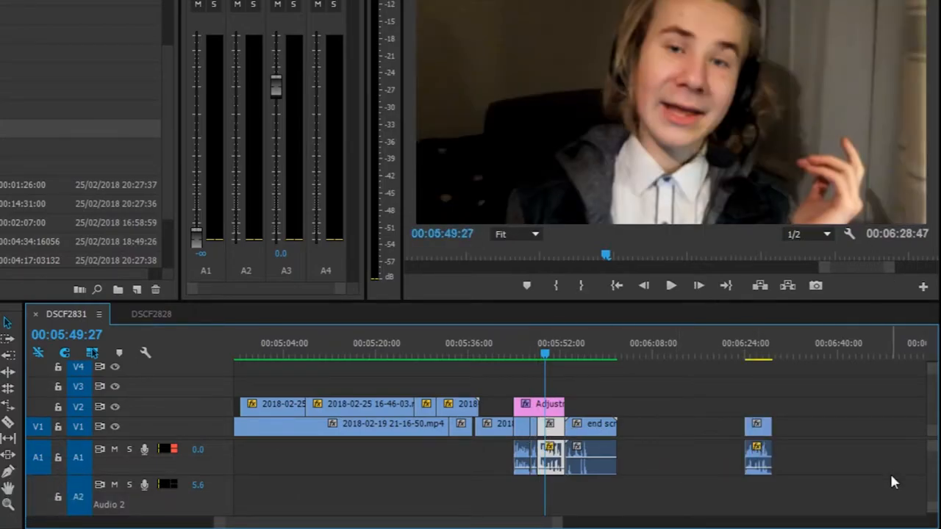
pyautogui.moveTo(764, 424)
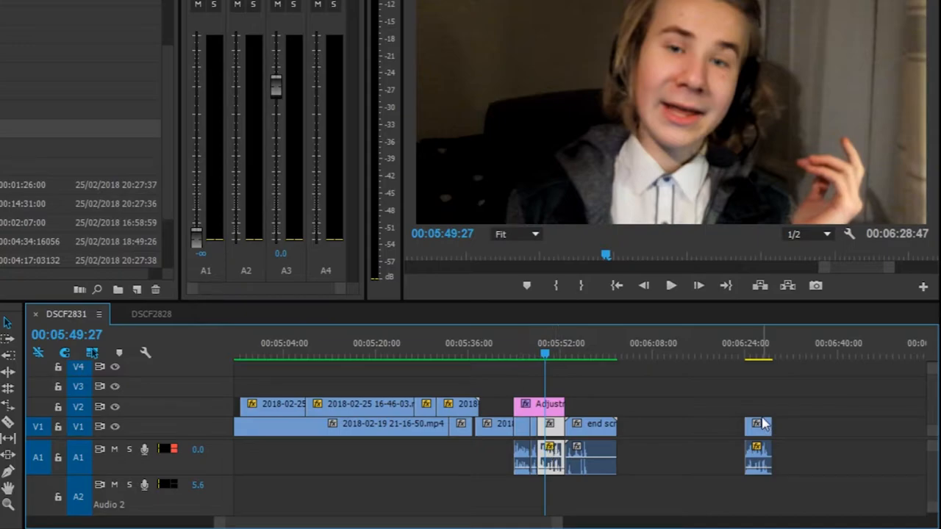
pyautogui.moveTo(719, 431)
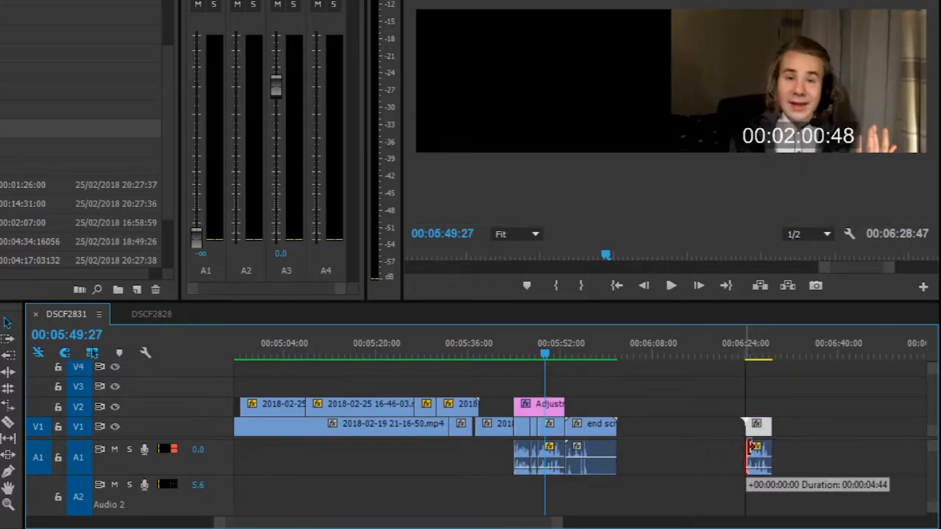
pyautogui.moveTo(757, 456); pyautogui.dragTo(736, 460)
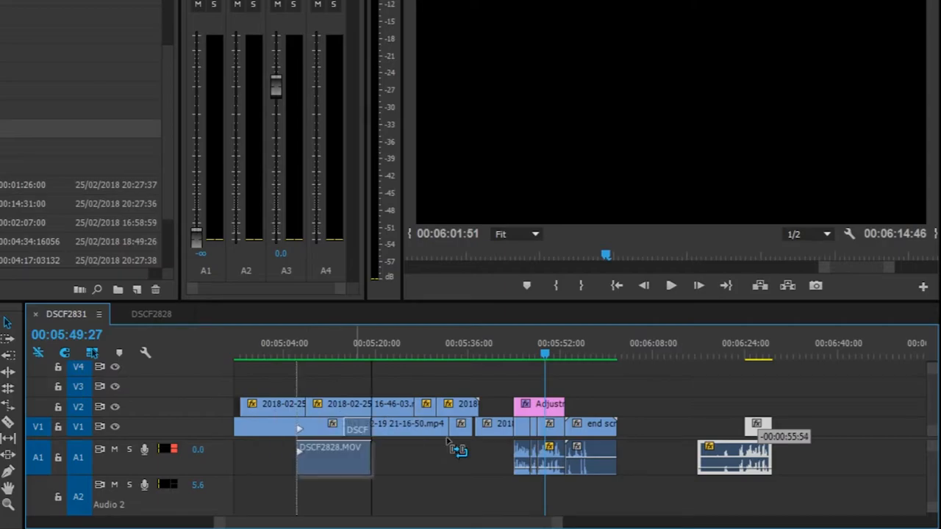
# - Move DSCF2828 earlier to just before 00:05:40 and save the project
pyautogui.moveTo(331, 447); pyautogui.dragTo(427, 447)
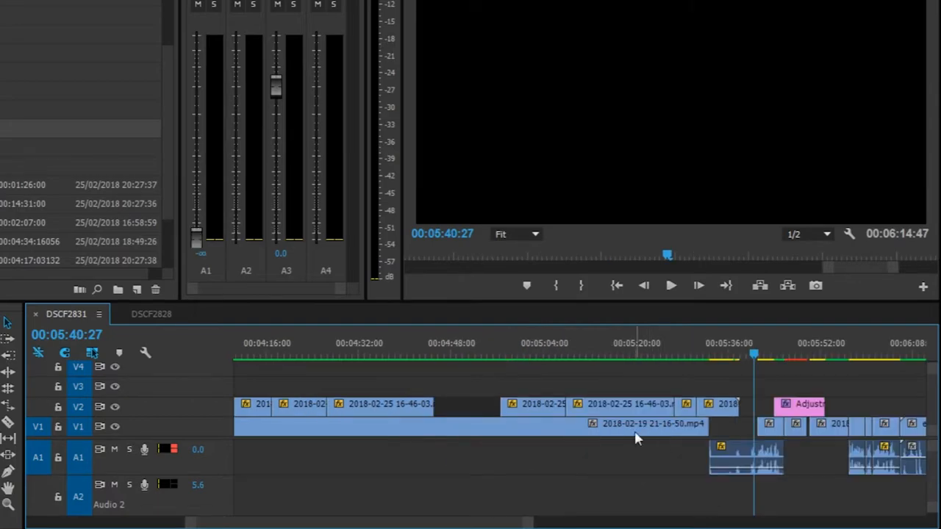
pyautogui.moveTo(462, 359)
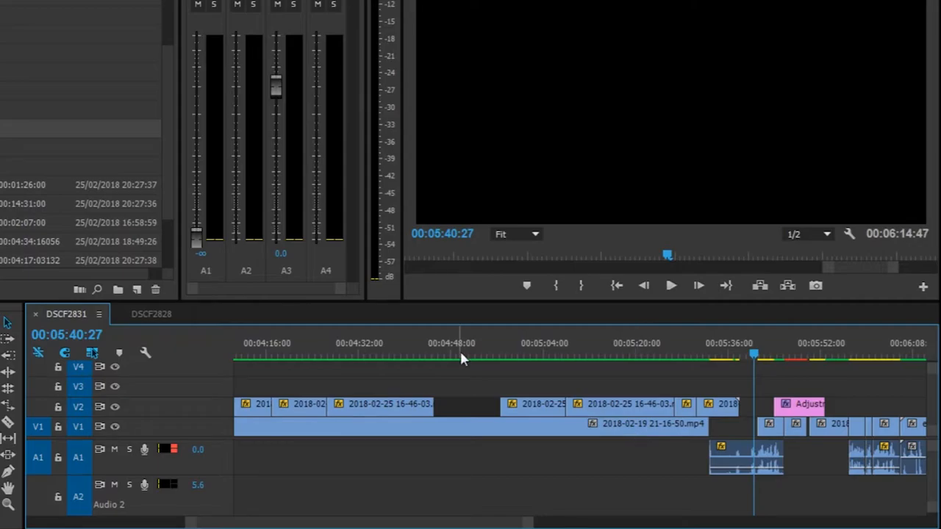
pyautogui.moveTo(535, 367)
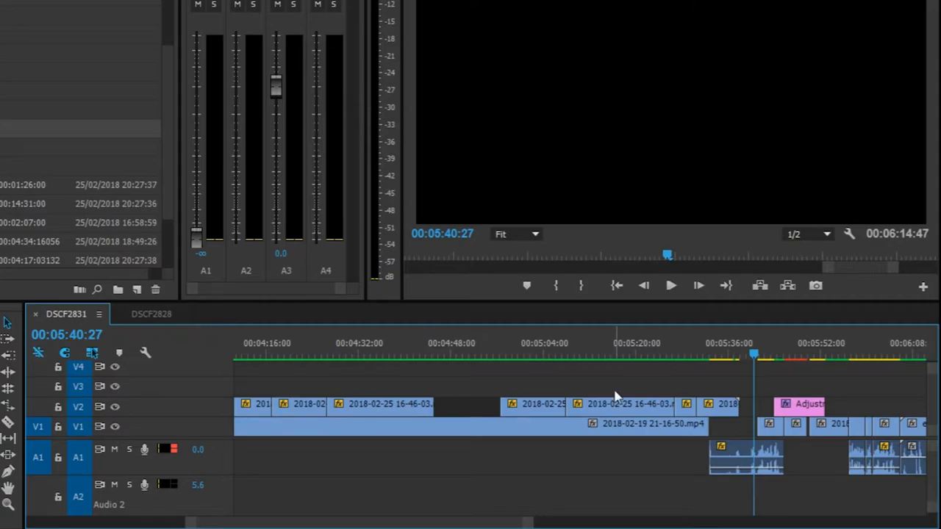
pyautogui.press('ctrl+s')
pyautogui.write('3')
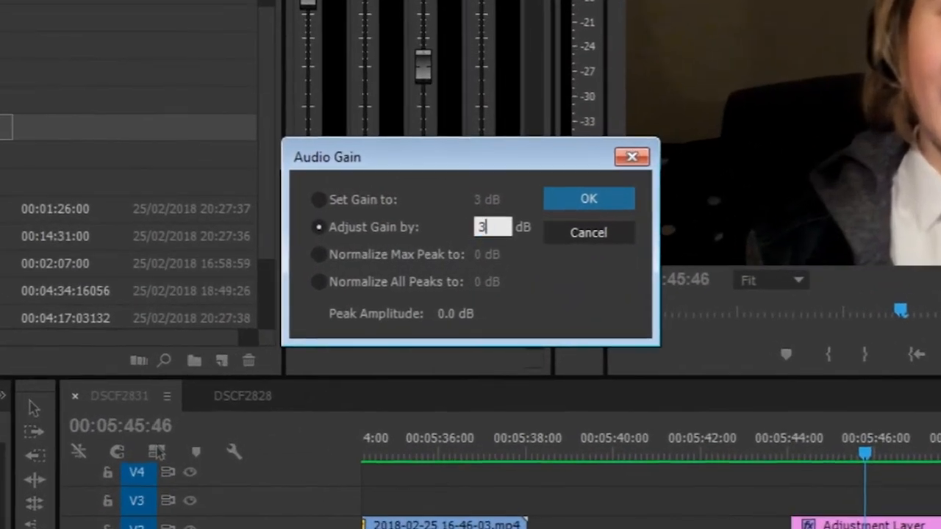
# - Apply a 3 dB audio gain boost, then cancel a second gain change
pyautogui.click(589, 198)
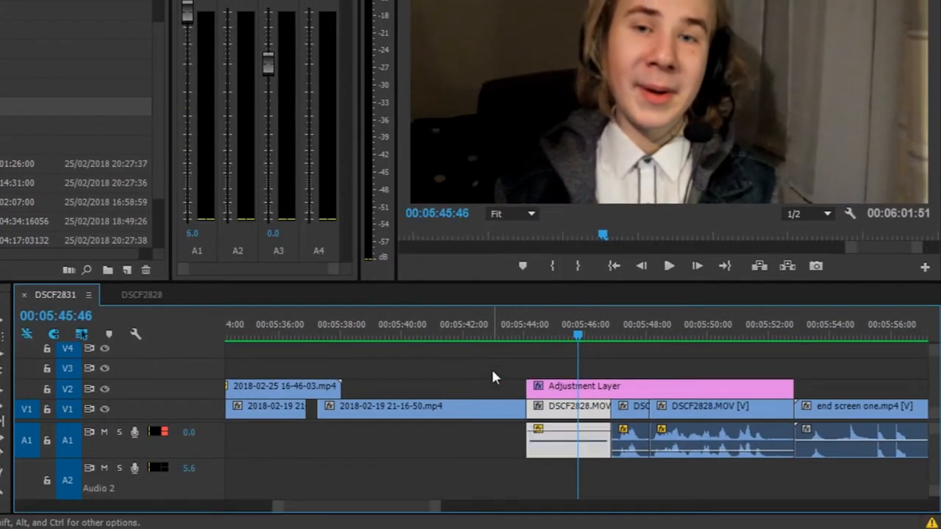
pyautogui.moveTo(527, 472)
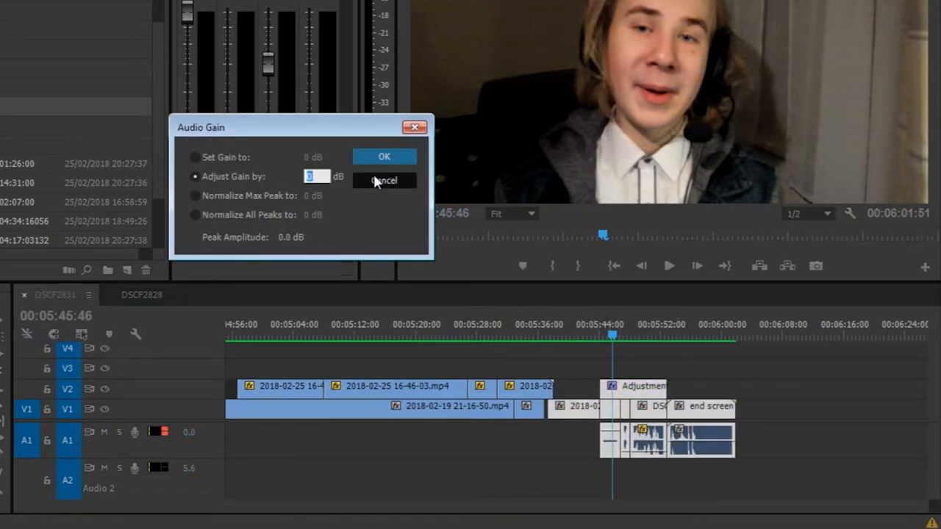
pyautogui.moveTo(413, 188)
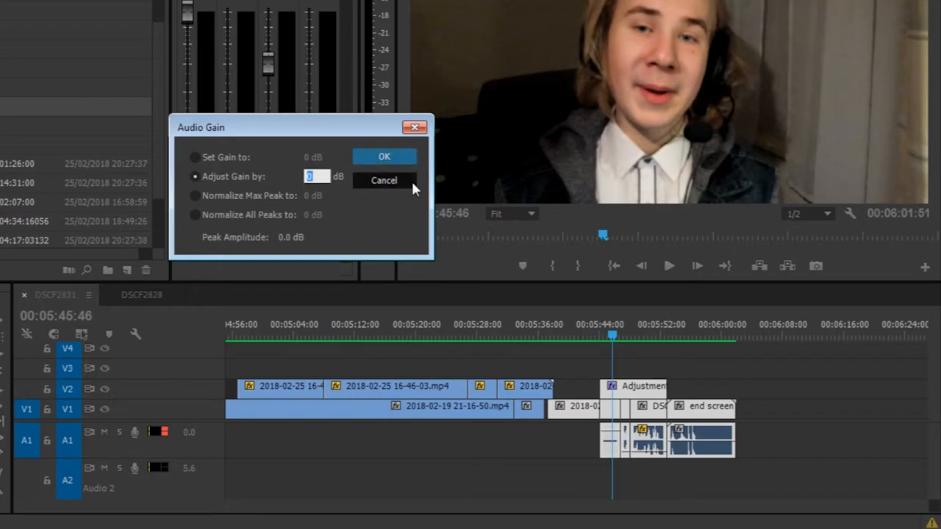
pyautogui.click(383, 180)
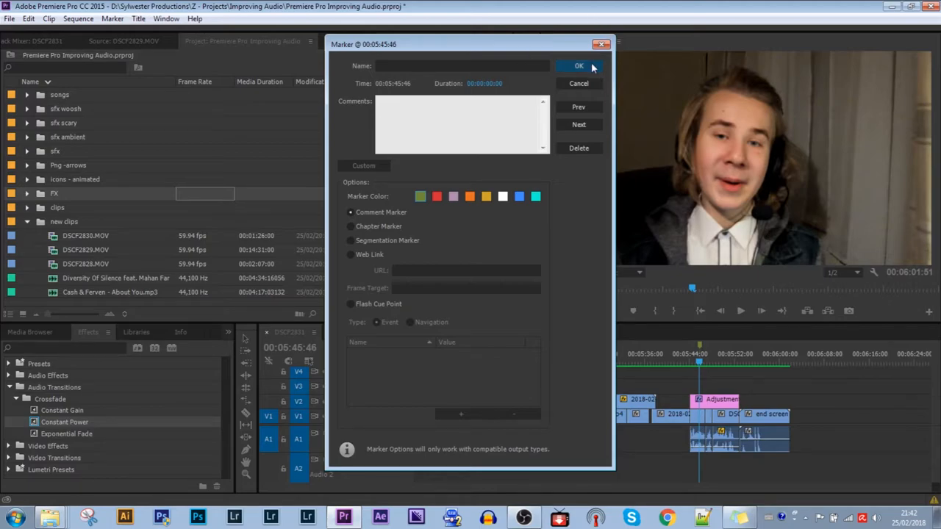
# - Confirm a new sequence marker at 00:05:45:46 with blank name and comments
pyautogui.click(584, 66)
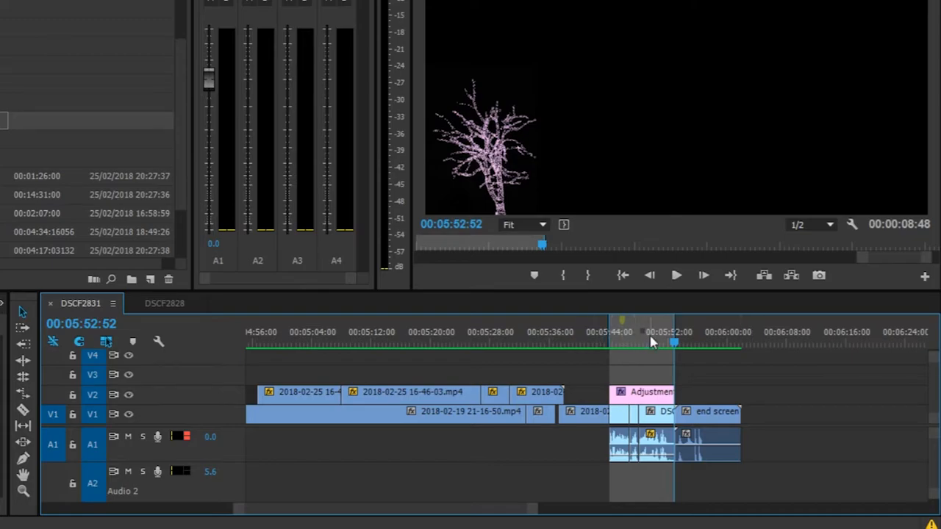
# - Show the time ruler's marker and in/out options for the 00:05:44–00:05:52 range
pyautogui.rightClick(652, 341)
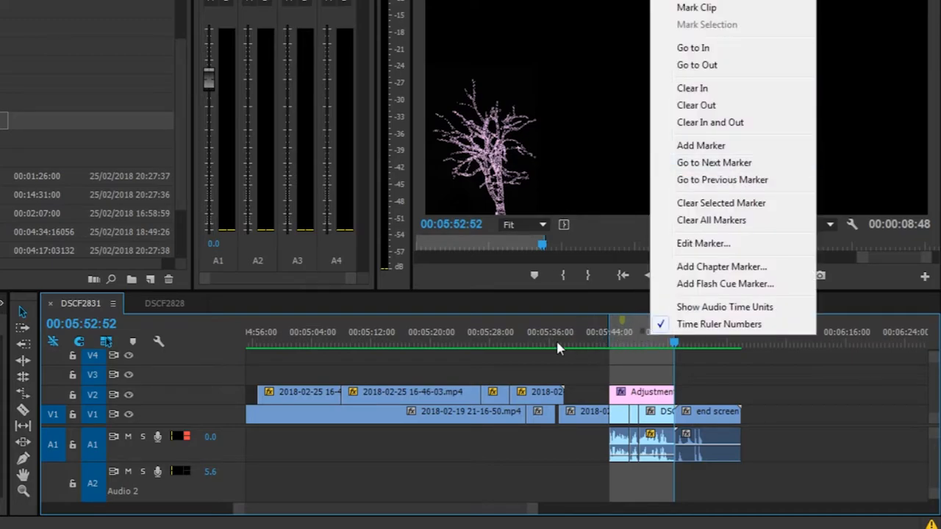
pyautogui.moveTo(402, 351)
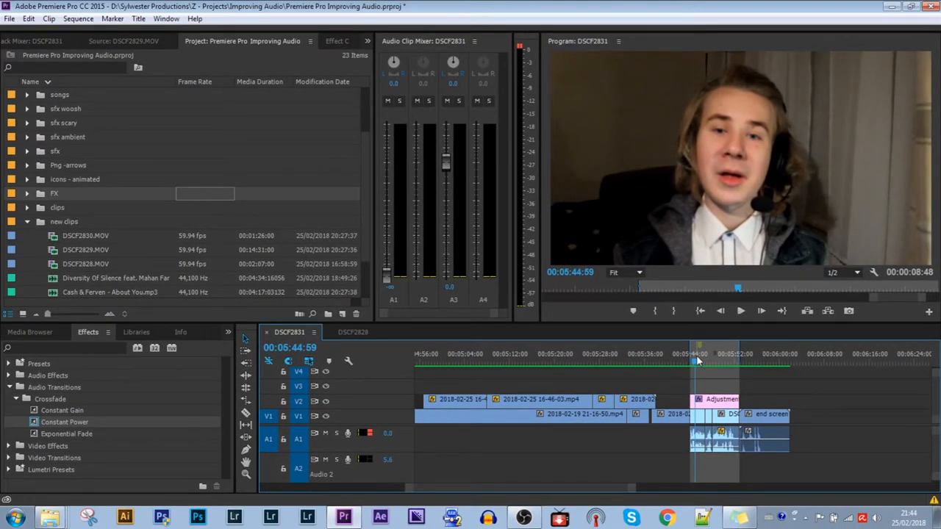
# - Open the H.264 export settings, then close them without exporting
pyautogui.press('ctrl+m')
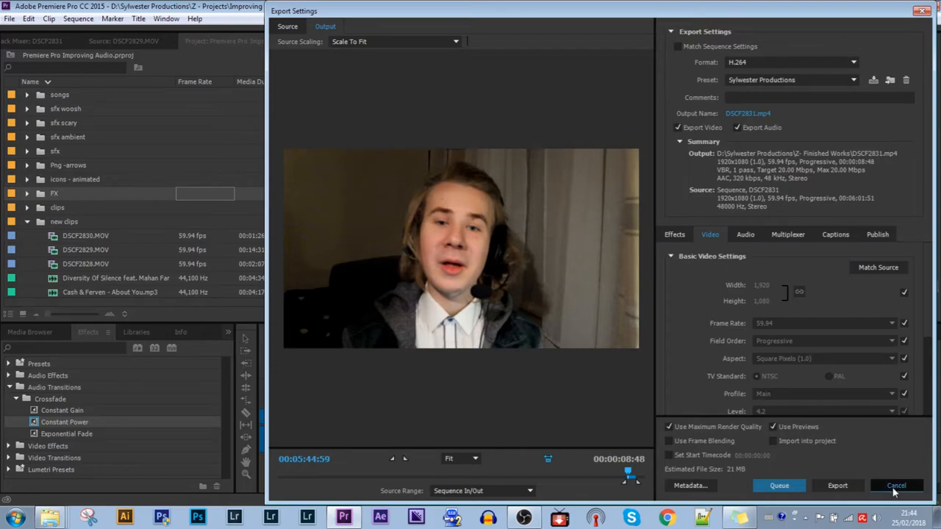
pyautogui.click(895, 485)
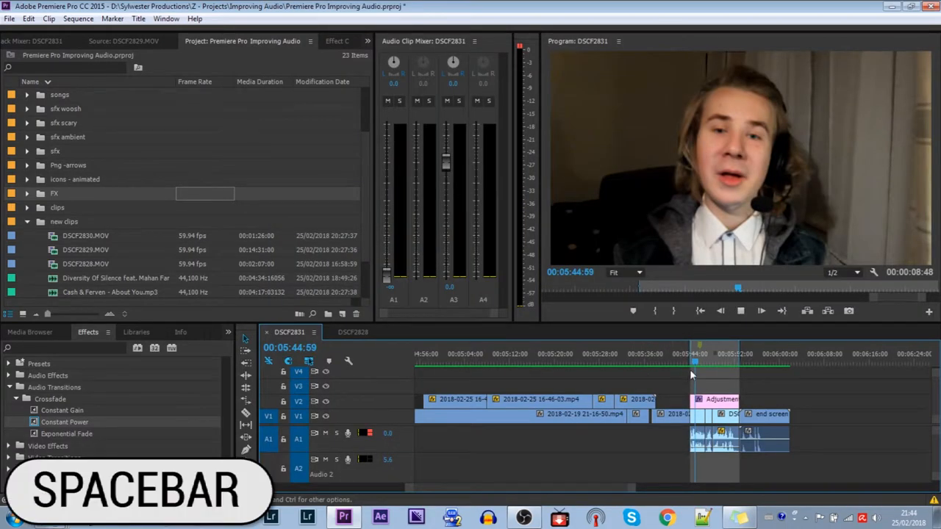
# - Play the sequence to 00:05:46:42 and open the Edit menu
pyautogui.press('space')
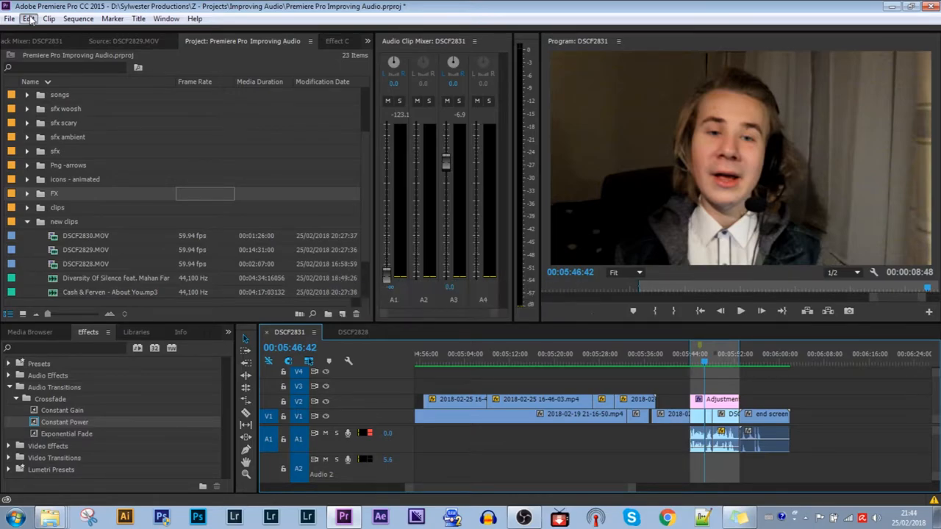
pyautogui.click(28, 18)
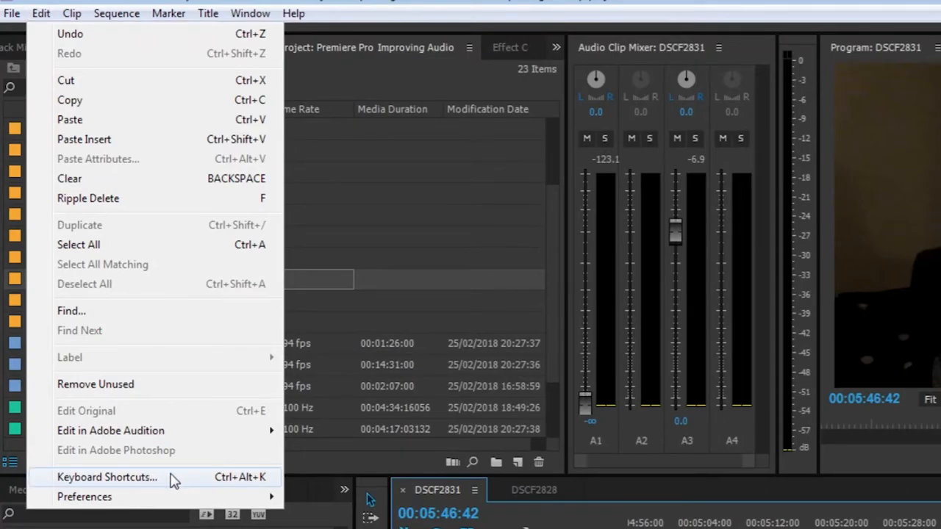
# - Look up the Selection and Razor tool shortcuts and assign C to the Razor Tool
pyautogui.click(107, 477)
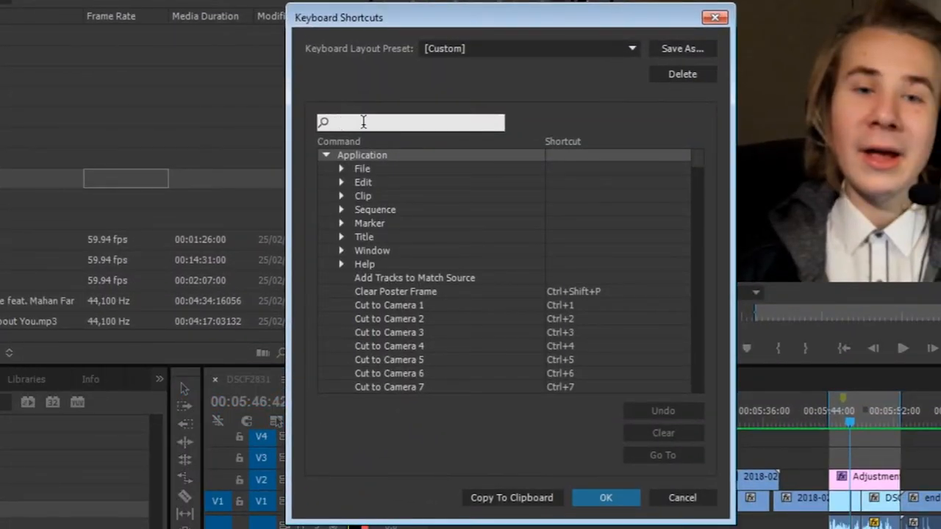
pyautogui.click(409, 122)
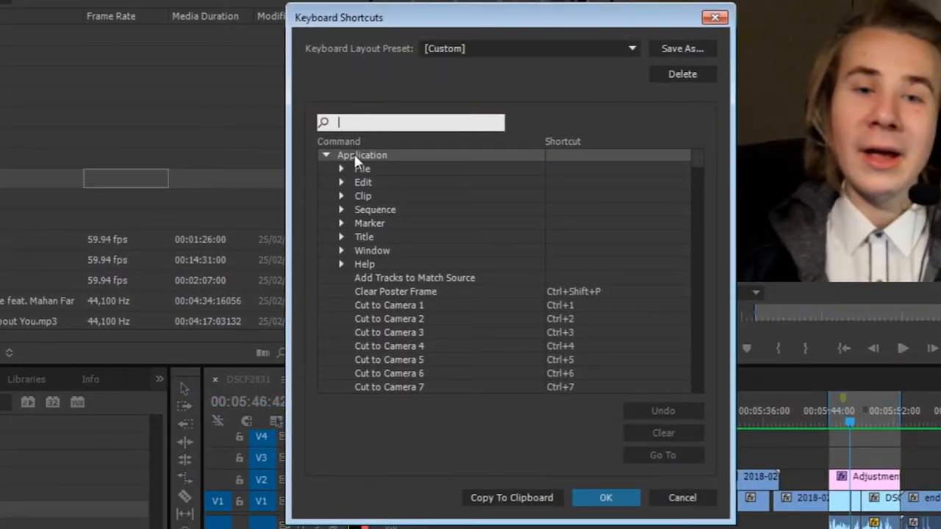
pyautogui.write('selection tool')
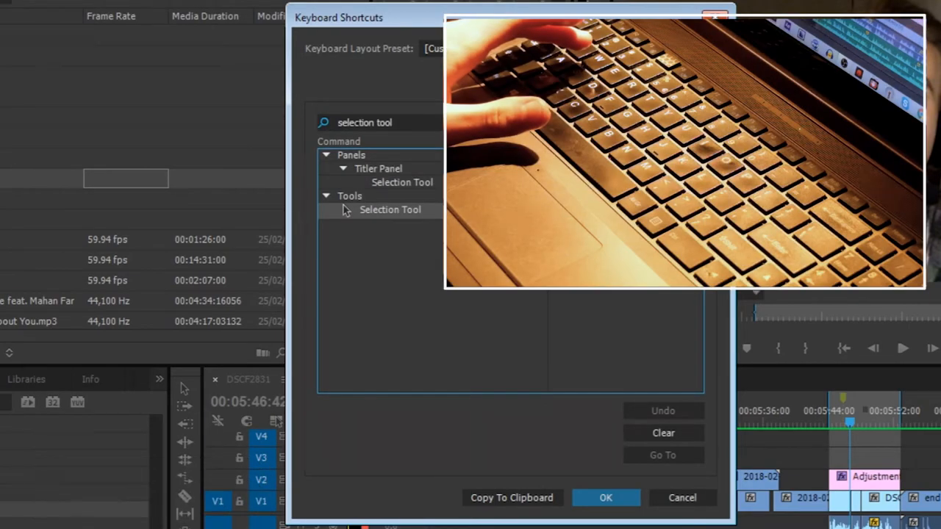
pyautogui.write('razor tool')
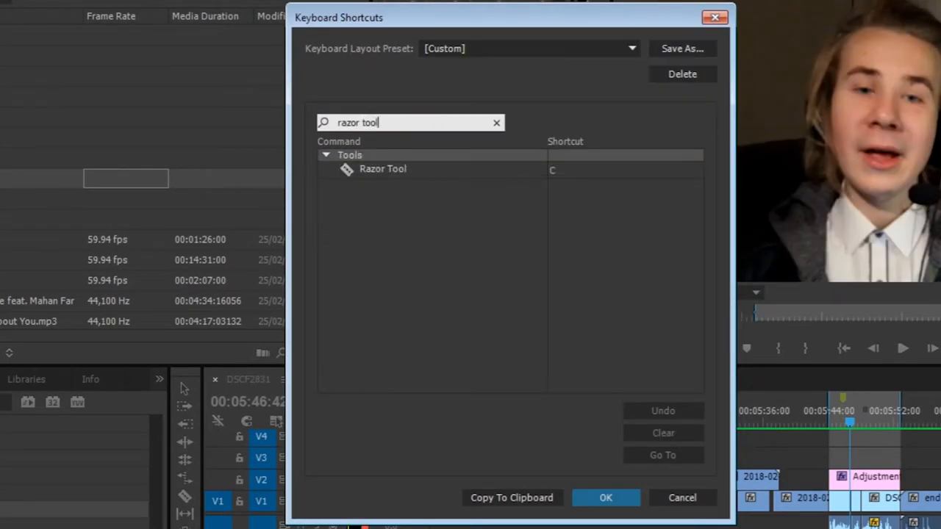
pyautogui.click(555, 169)
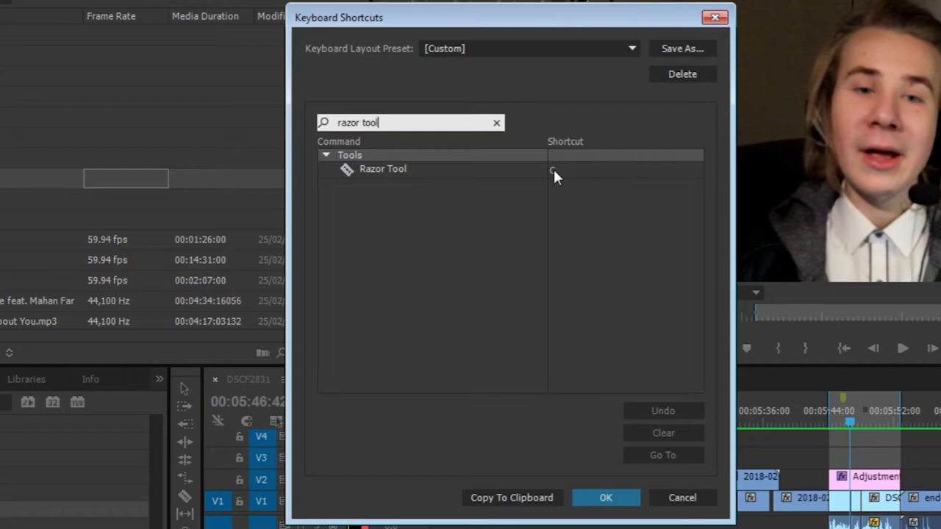
pyautogui.press('c')
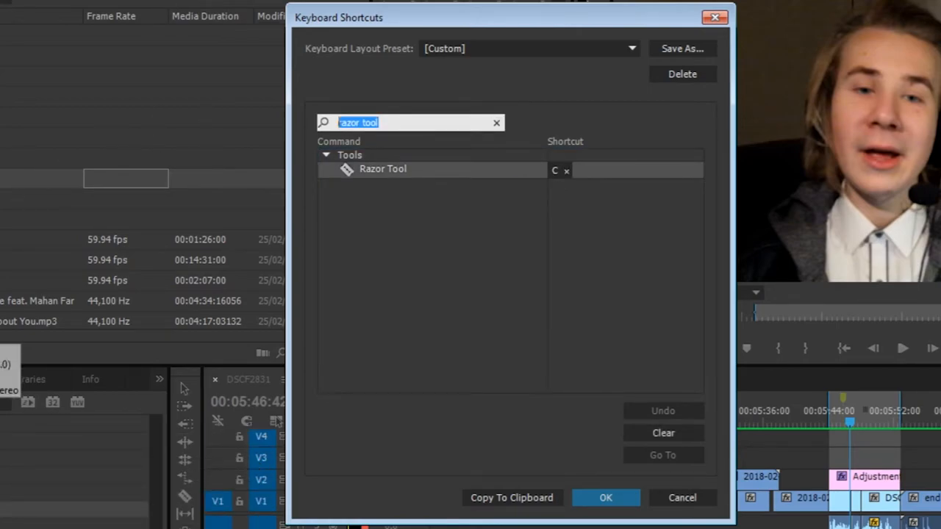
# - Assign Z to the Track Select Forward Tool, then cancel the shortcuts window
pyautogui.write('track select forwa')
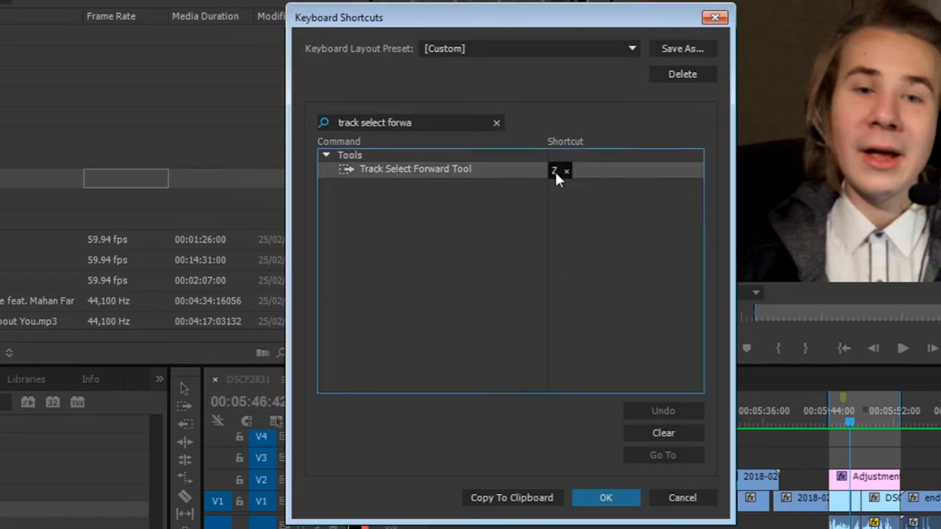
pyautogui.press('z')
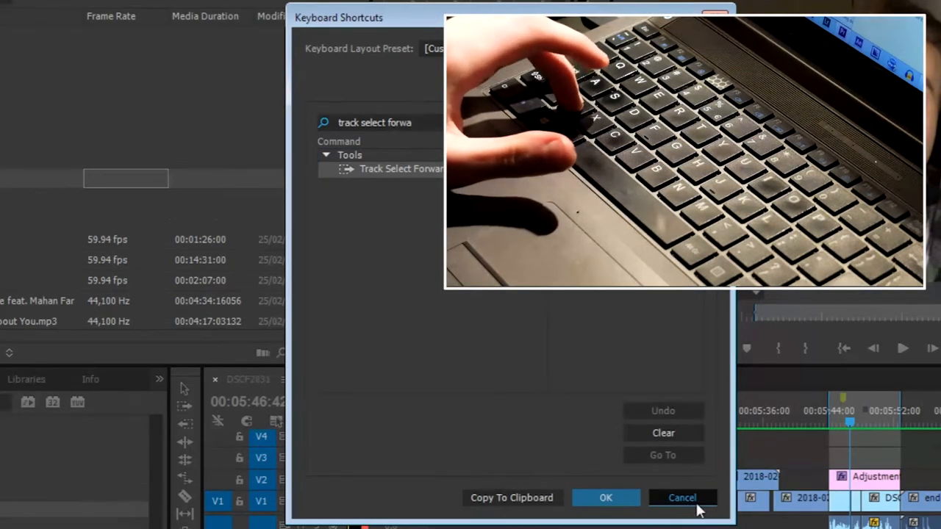
pyautogui.click(682, 498)
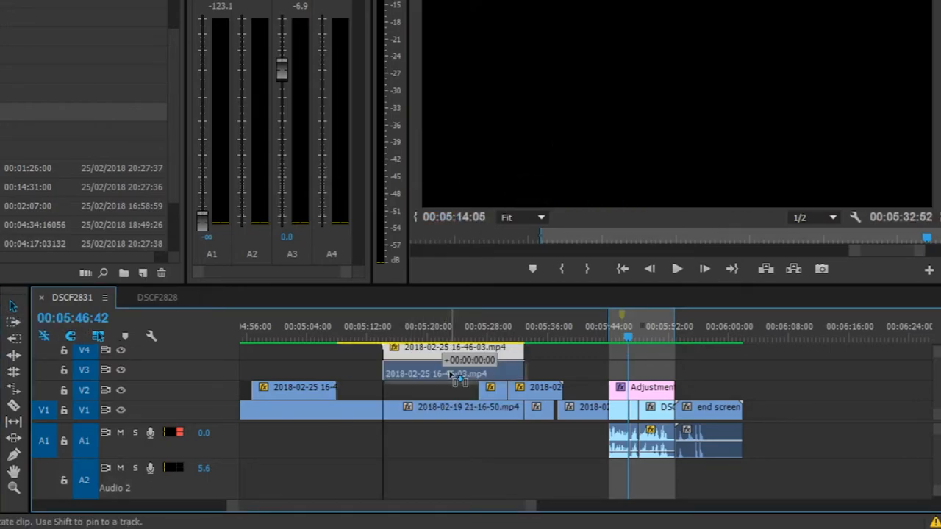
pyautogui.moveTo(452, 373); pyautogui.dragTo(361, 374)
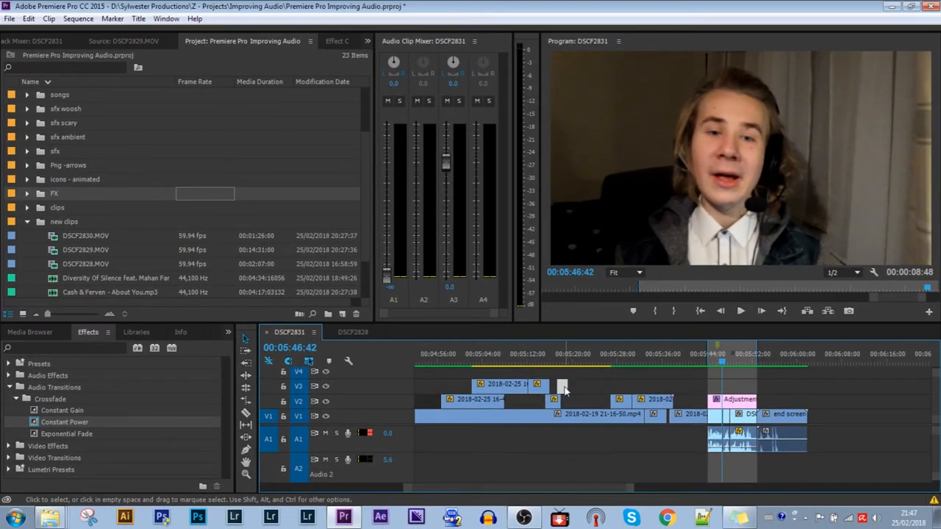
pyautogui.rightClick(562, 387)
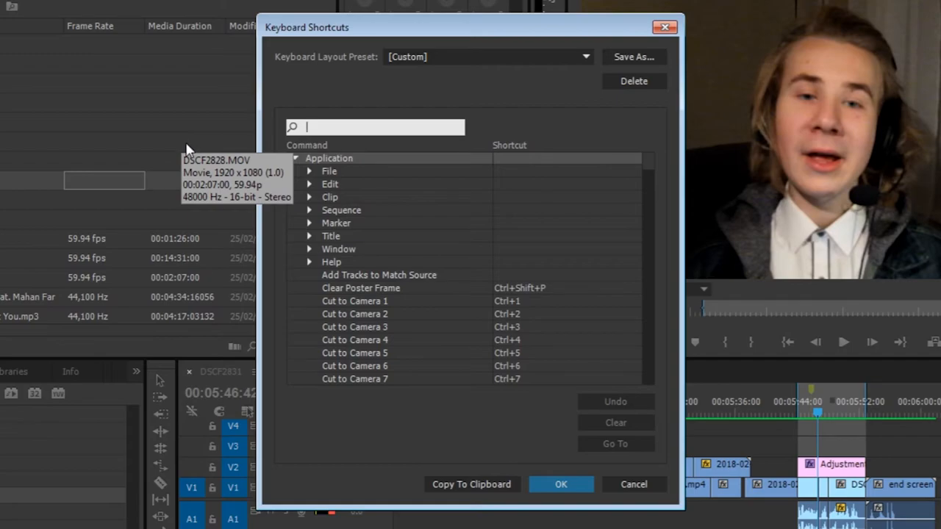
# - Search the keyboard shortcuts for 'ripple' to look up Ripple Delete
pyautogui.write('rippl')
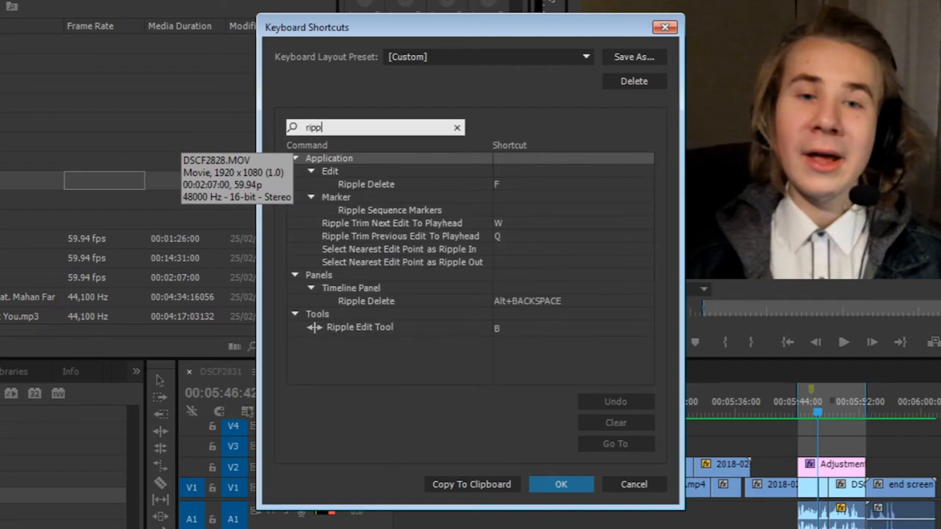
pyautogui.write('e')
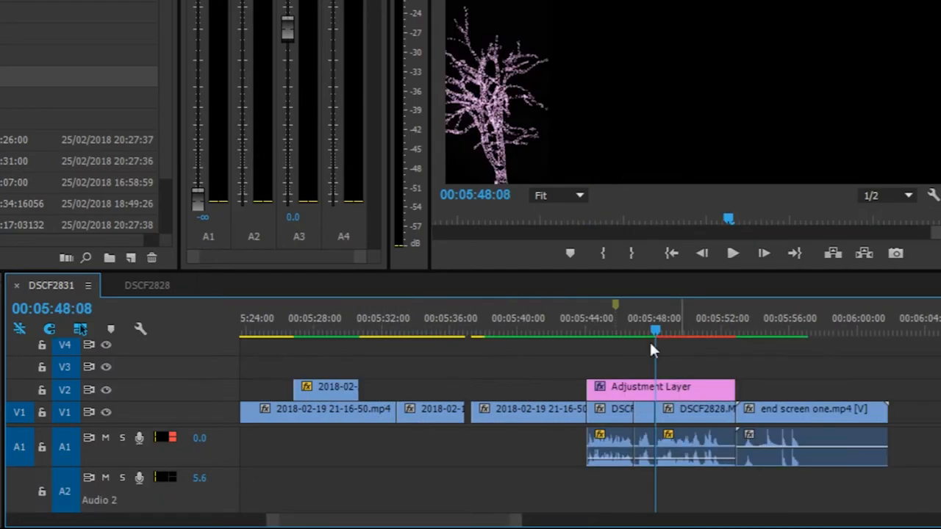
# - Select the DSCF2828 clip on V1 for ripple deletion
pyautogui.click(699, 411)
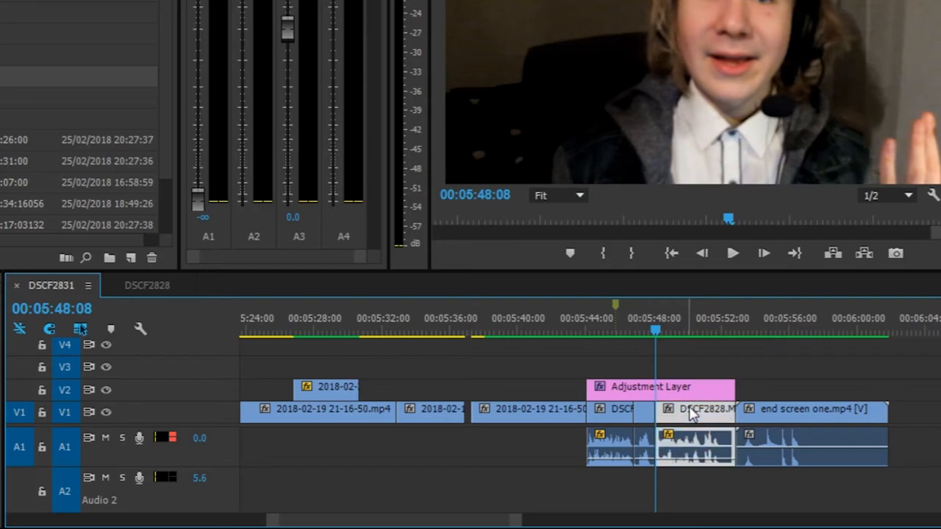
pyautogui.moveTo(768, 426)
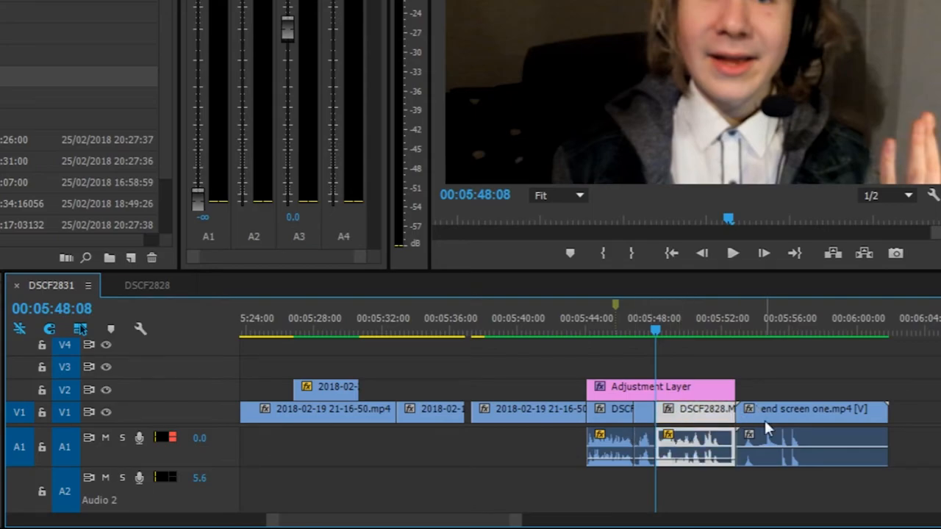
pyautogui.moveTo(809, 410); pyautogui.dragTo(713, 419)
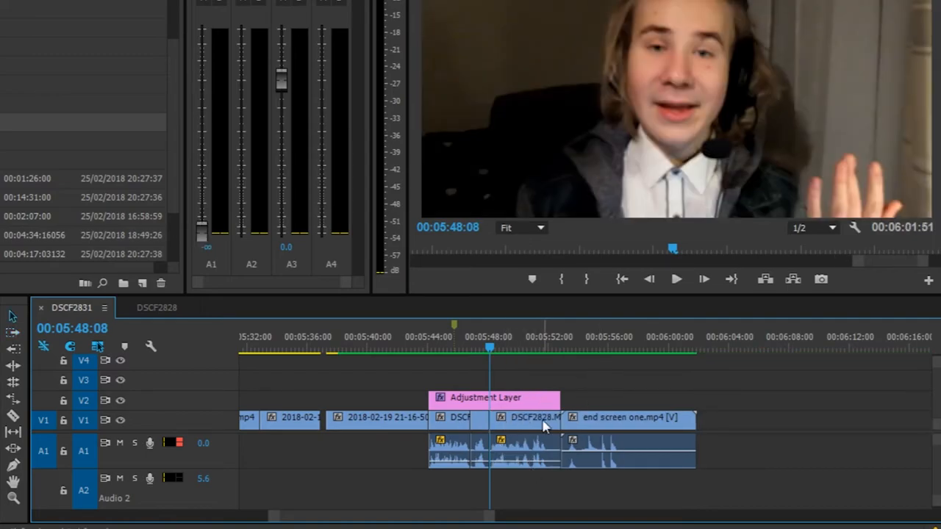
pyautogui.click(528, 417)
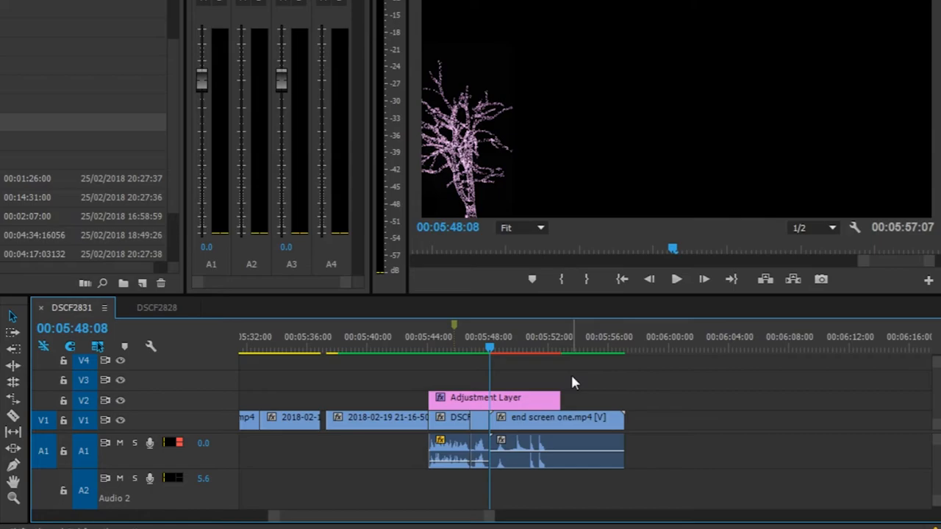
pyautogui.moveTo(538, 398)
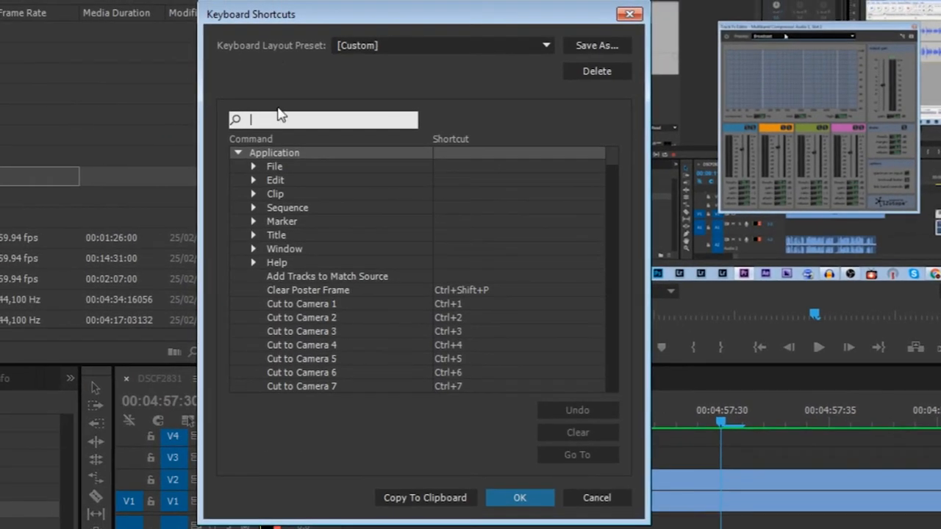
# - Search 'zoom', then filter by 'maxim' and edit the Maximize or Restore Active Frame shortcut
pyautogui.write('zoom')
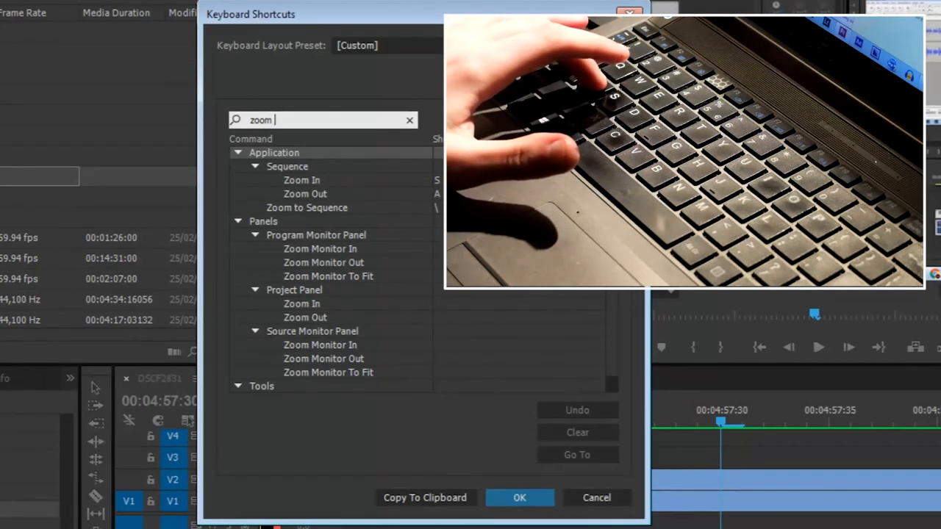
pyautogui.click(409, 120)
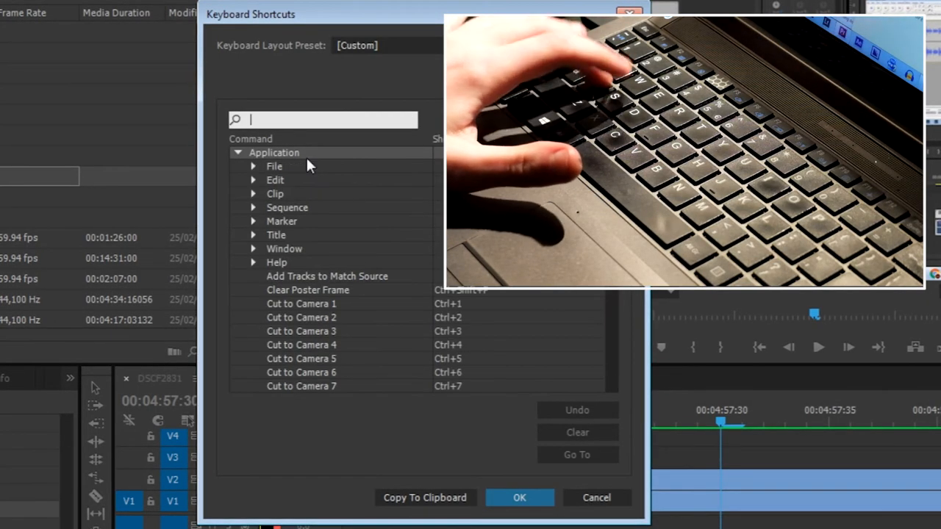
pyautogui.write('m')
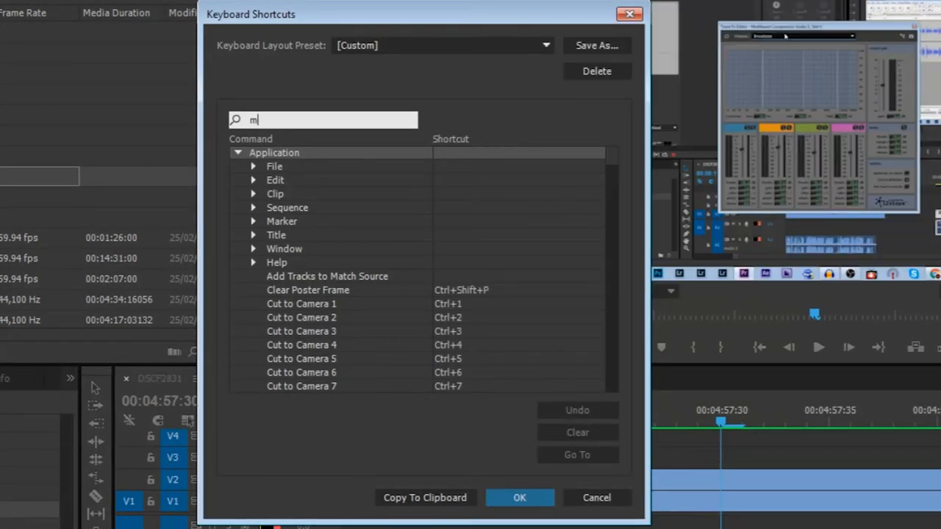
pyautogui.write('axim')
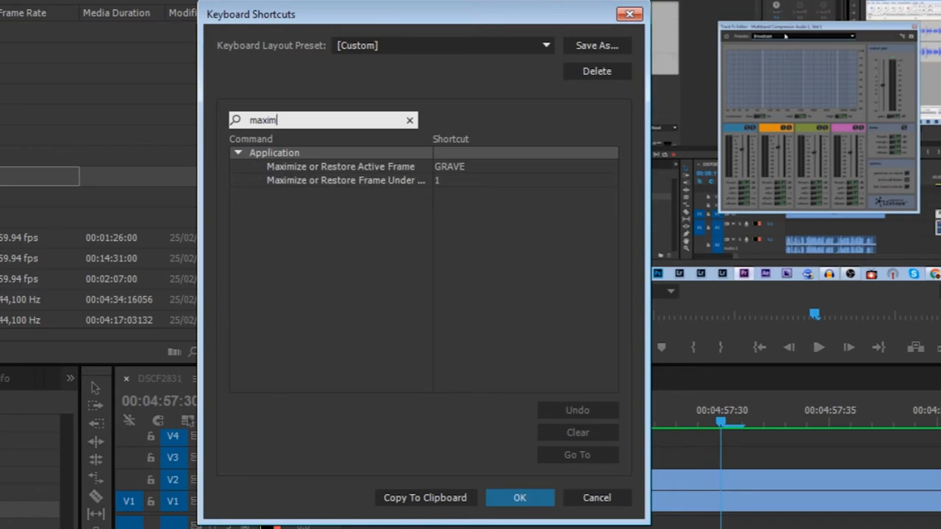
pyautogui.click(450, 166)
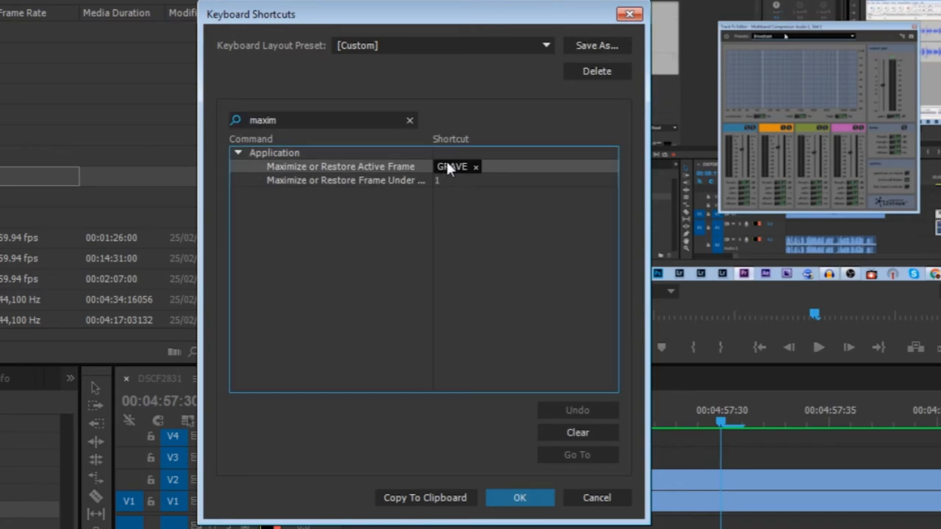